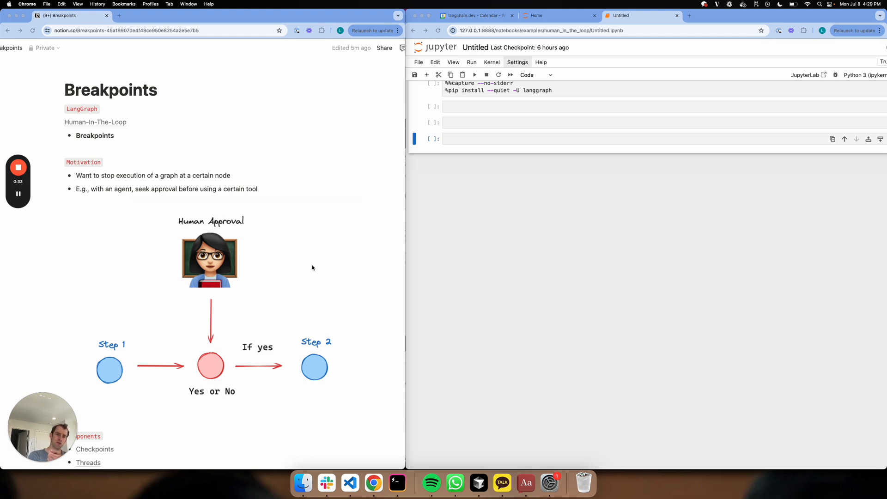
# Run the step_1→step_2→step_3 graph cell with memory checkpointer and interrupt before step_3, showing its mermaid diagram
pyautogui.scroll(-3)
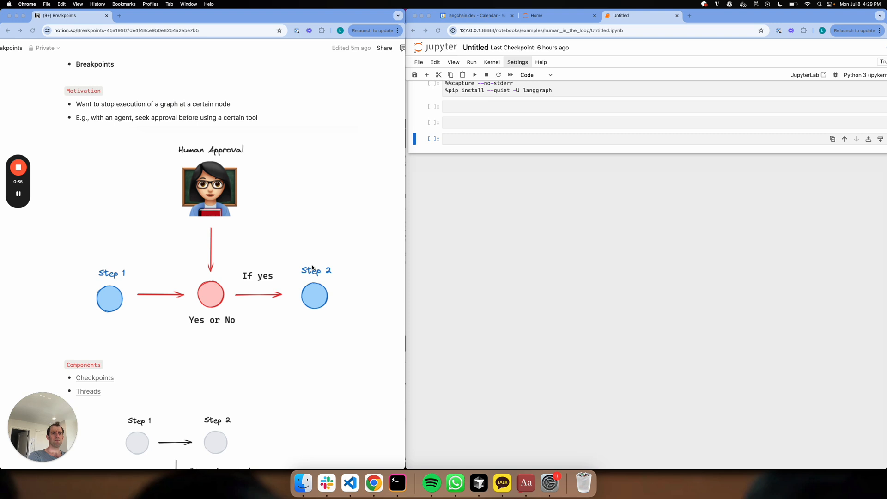
pyautogui.scroll(-3)
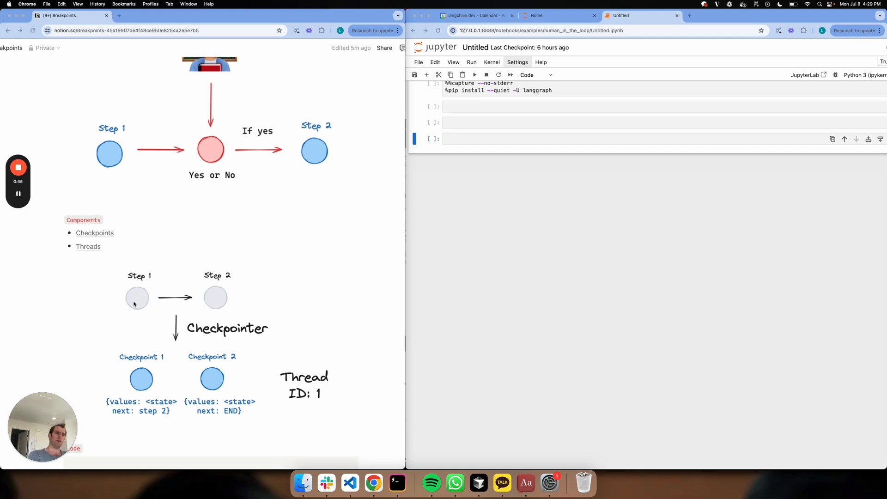
pyautogui.moveTo(159, 311)
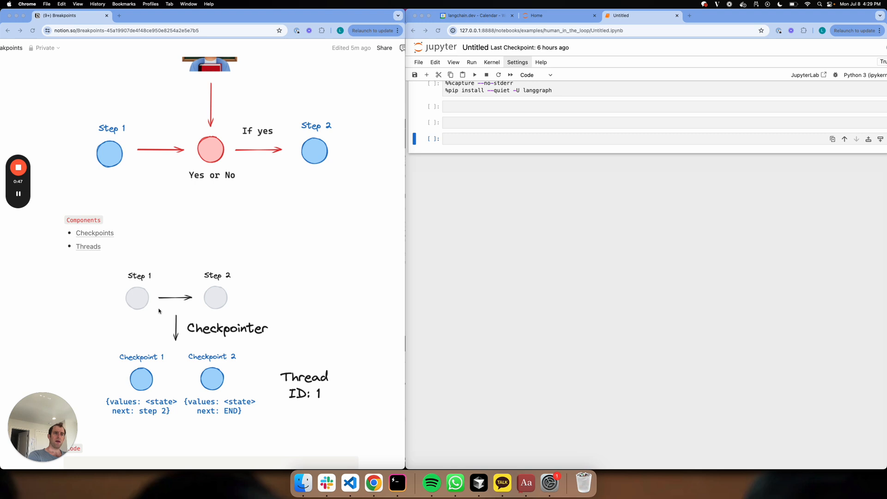
pyautogui.moveTo(246, 303)
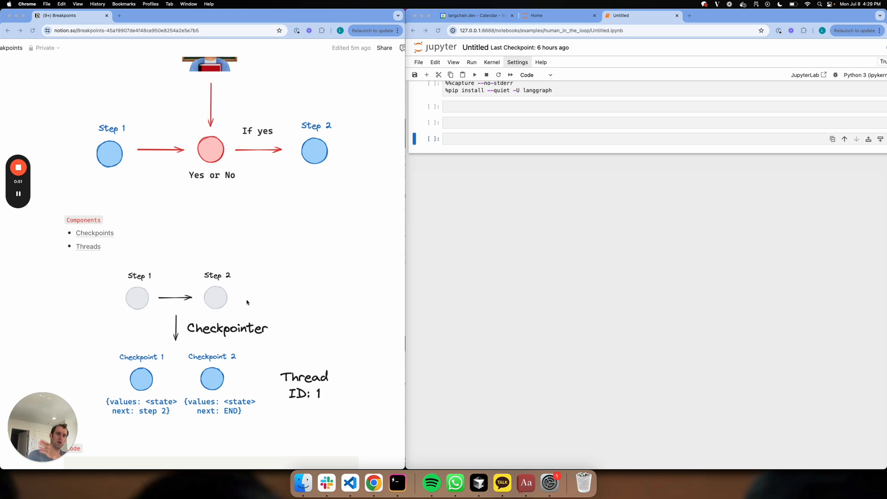
pyautogui.moveTo(126, 375)
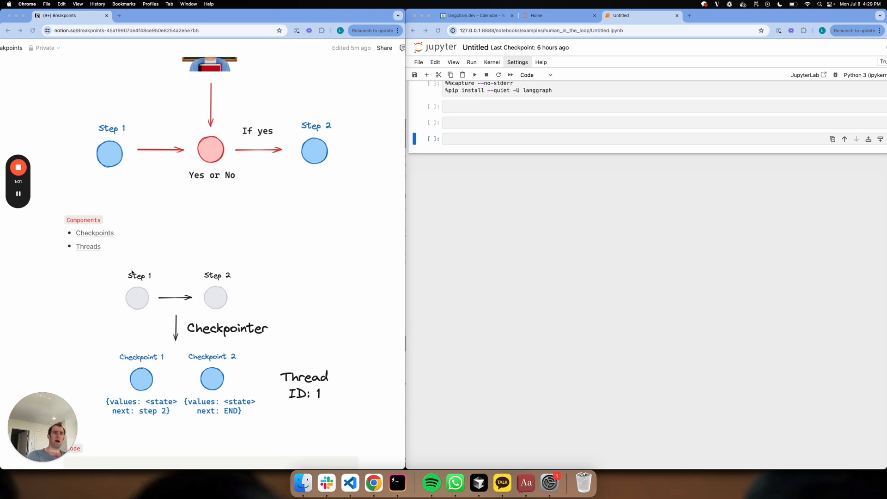
pyautogui.moveTo(222, 291)
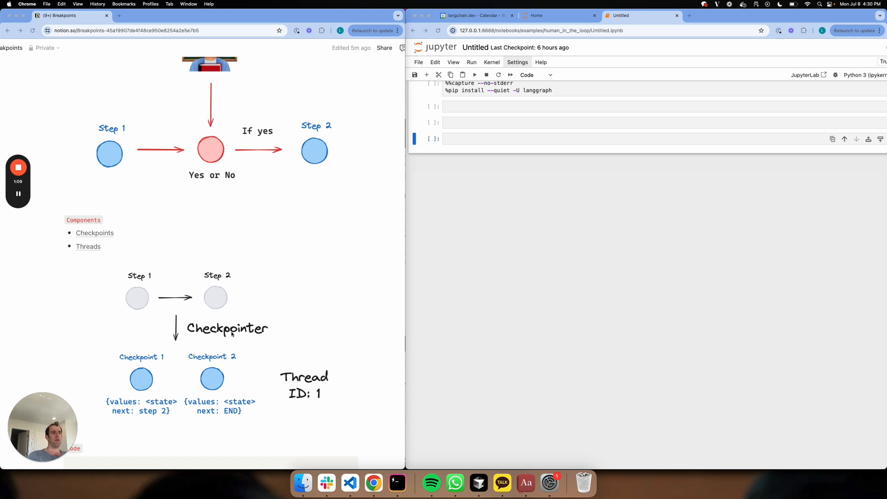
pyautogui.moveTo(204, 416)
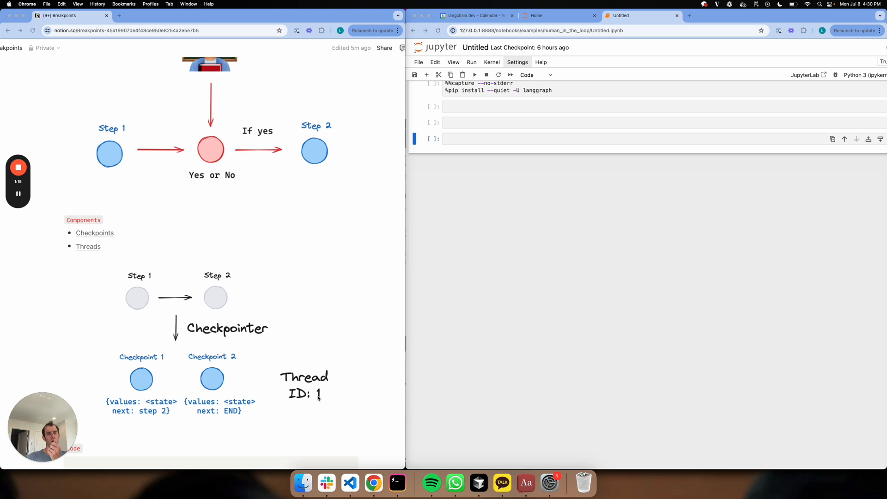
pyautogui.moveTo(174, 374)
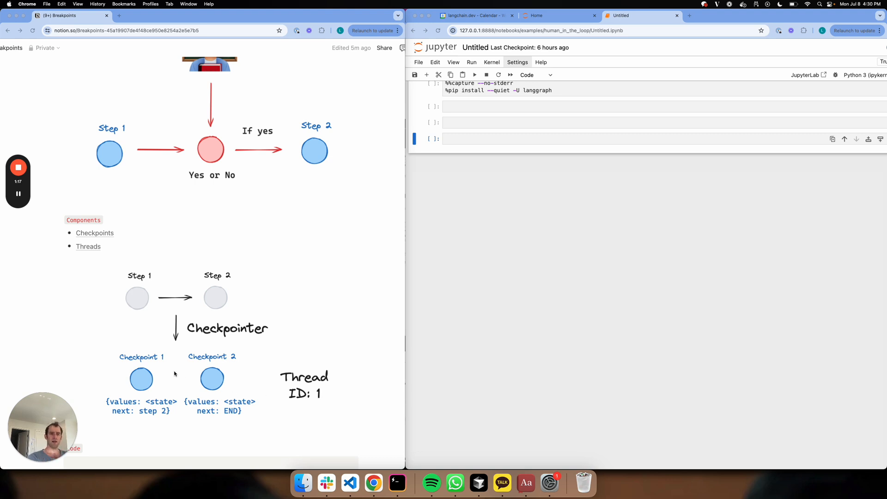
pyautogui.moveTo(137, 301)
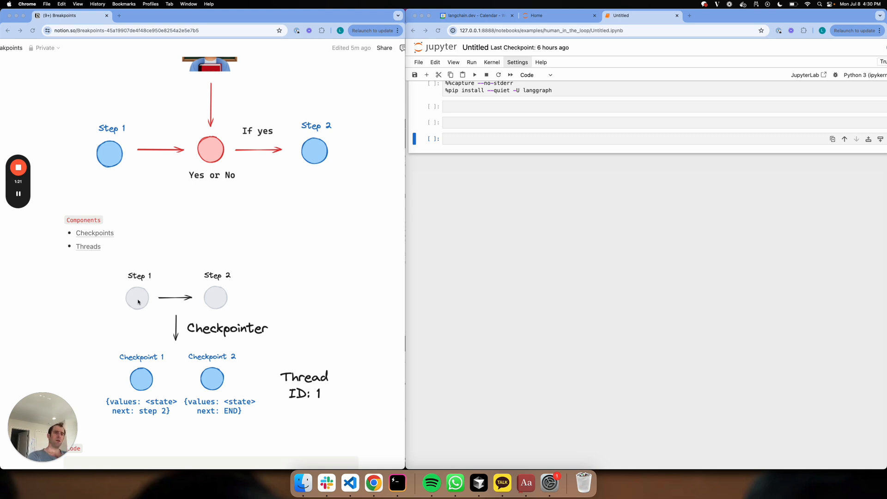
pyautogui.moveTo(282, 412)
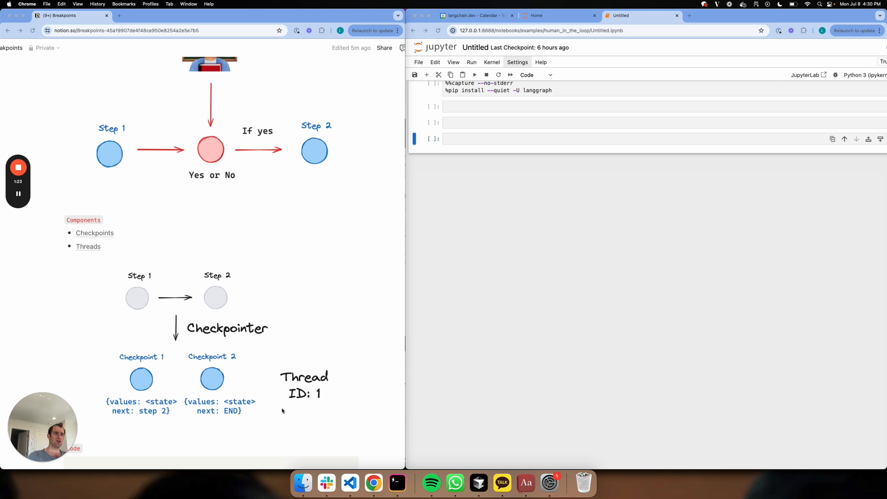
pyautogui.moveTo(171, 358)
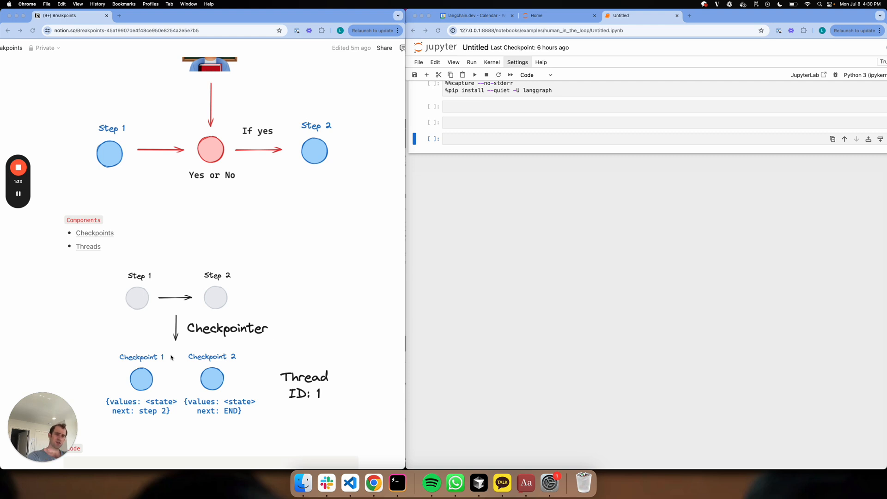
pyautogui.moveTo(168, 359)
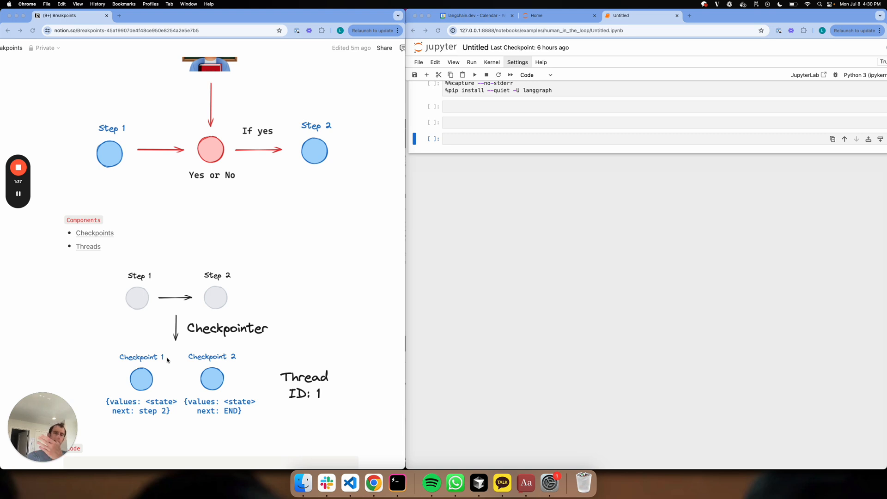
pyautogui.scroll(-3)
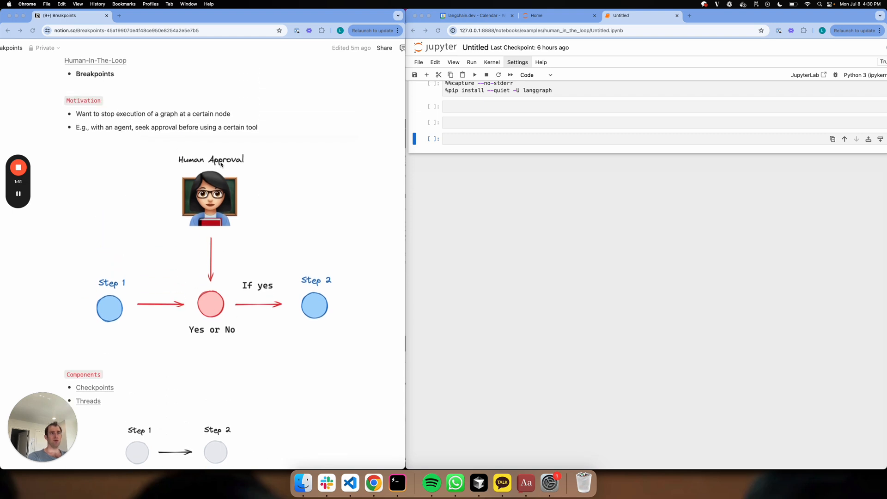
pyautogui.moveTo(199, 306)
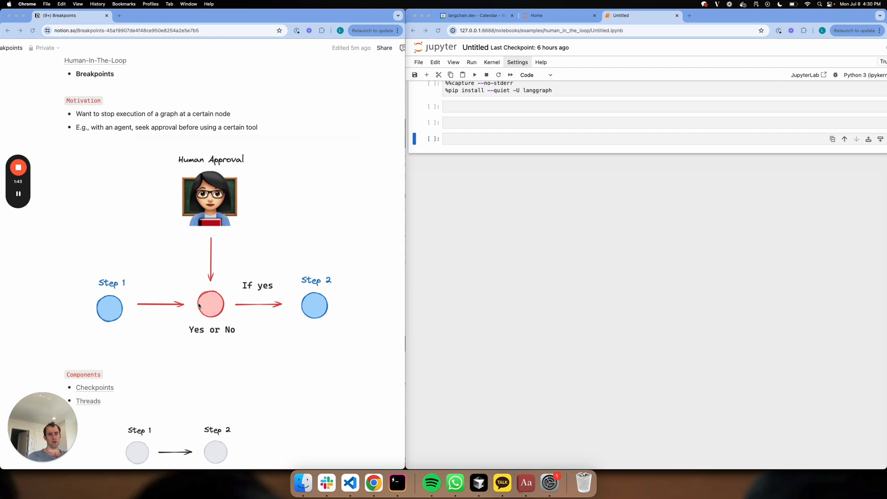
pyautogui.moveTo(199, 164)
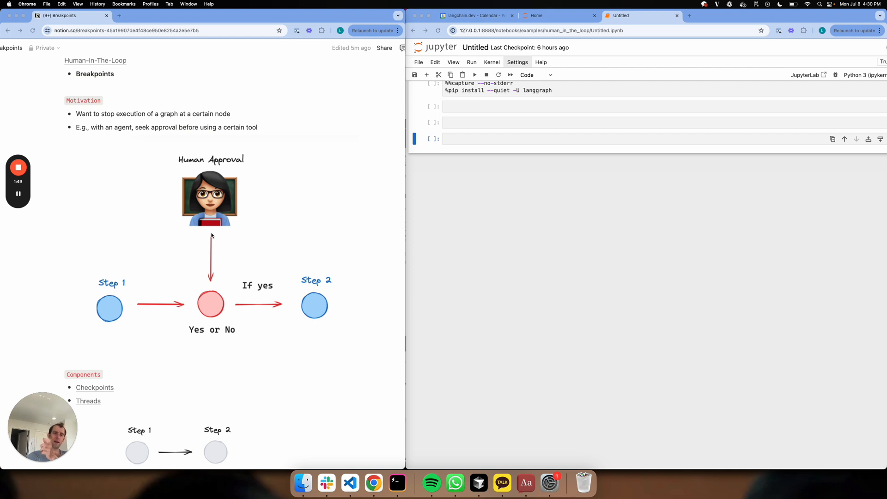
pyautogui.moveTo(134, 303)
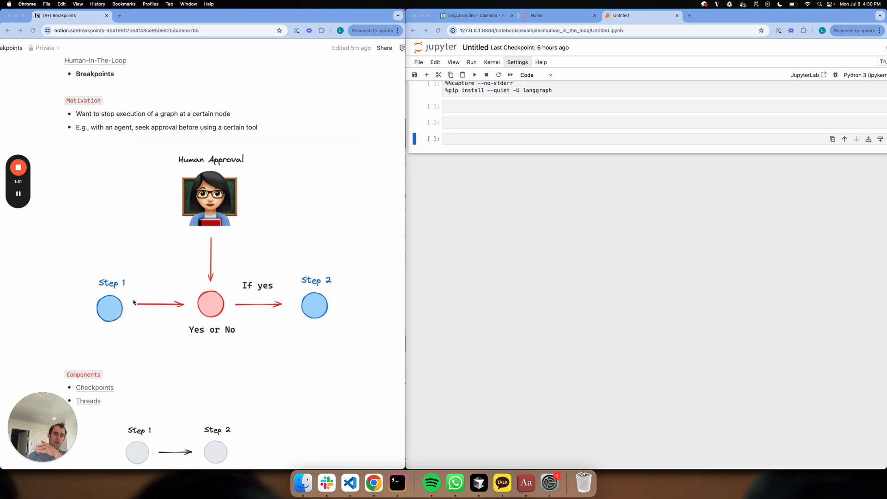
pyautogui.scroll(-3)
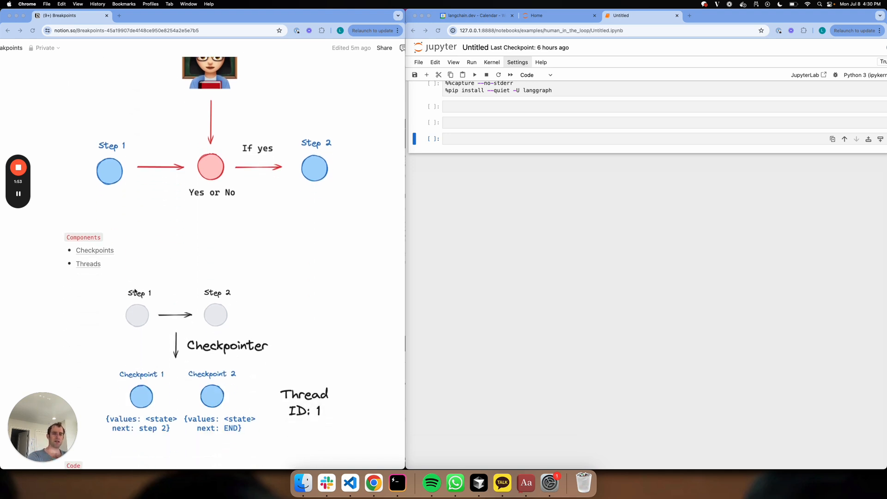
pyautogui.scroll(-3)
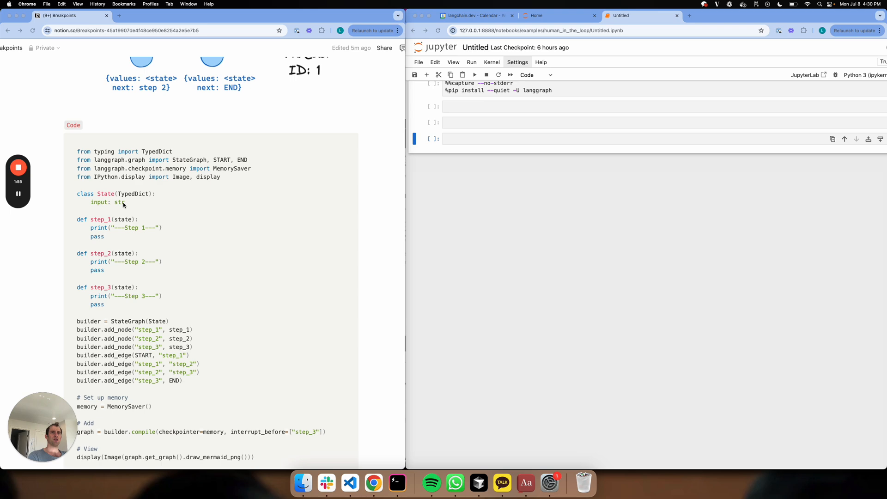
pyautogui.scroll(-3)
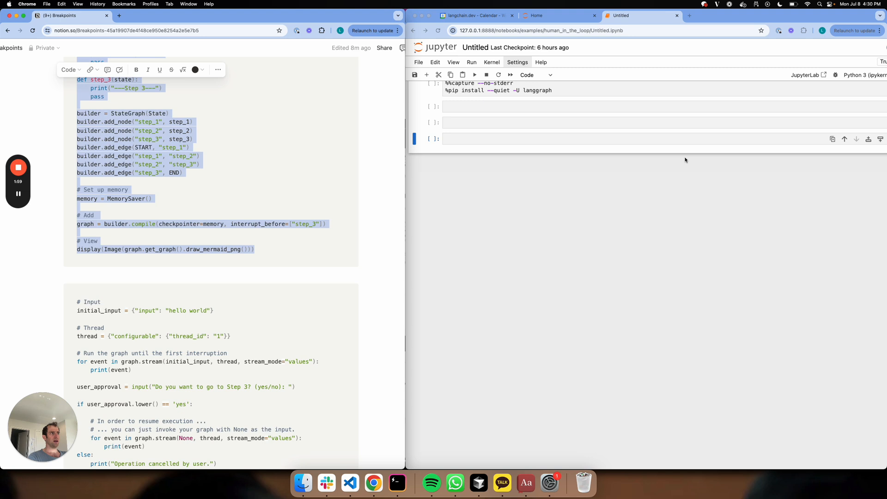
pyautogui.click(525, 126)
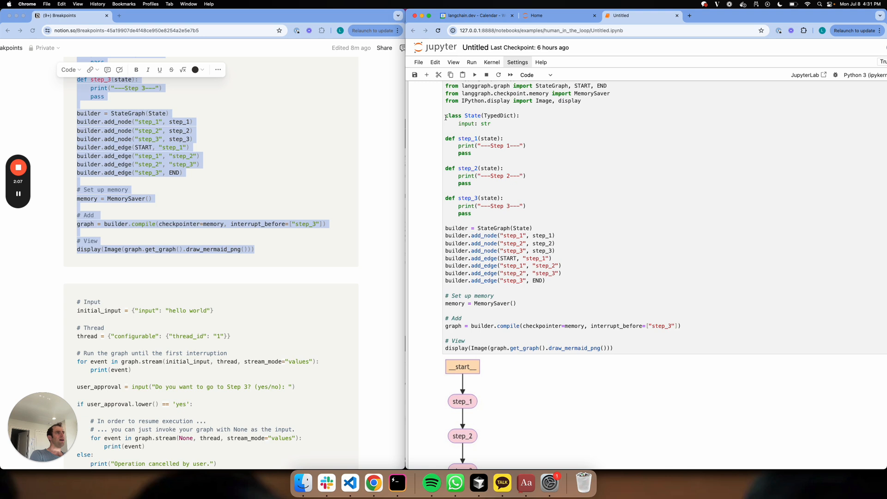
pyautogui.doubleClick(465, 124)
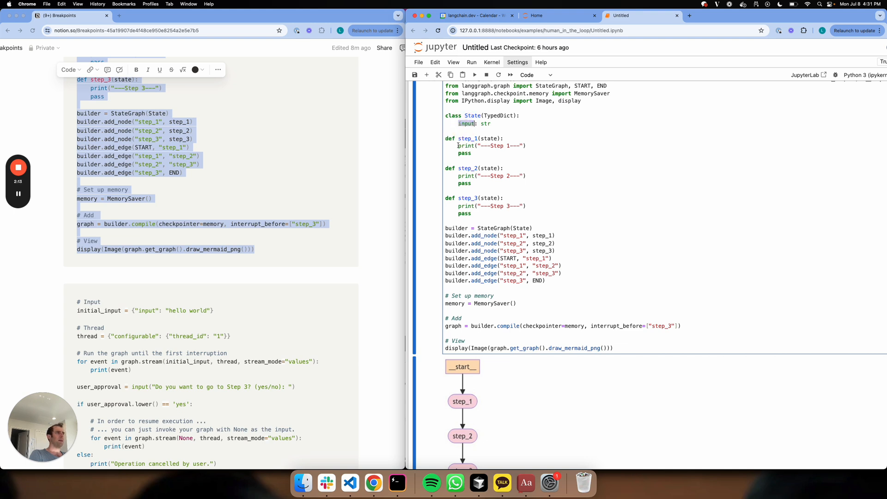
pyautogui.scroll(-3)
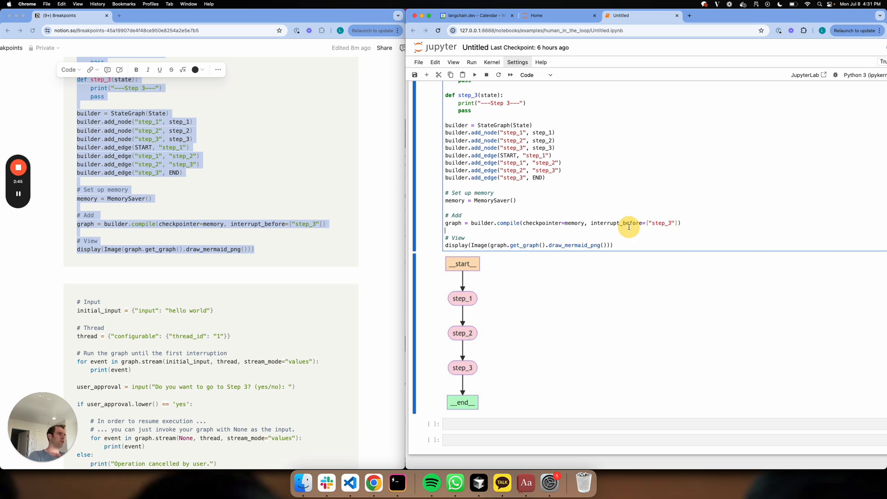
pyautogui.moveTo(475, 305)
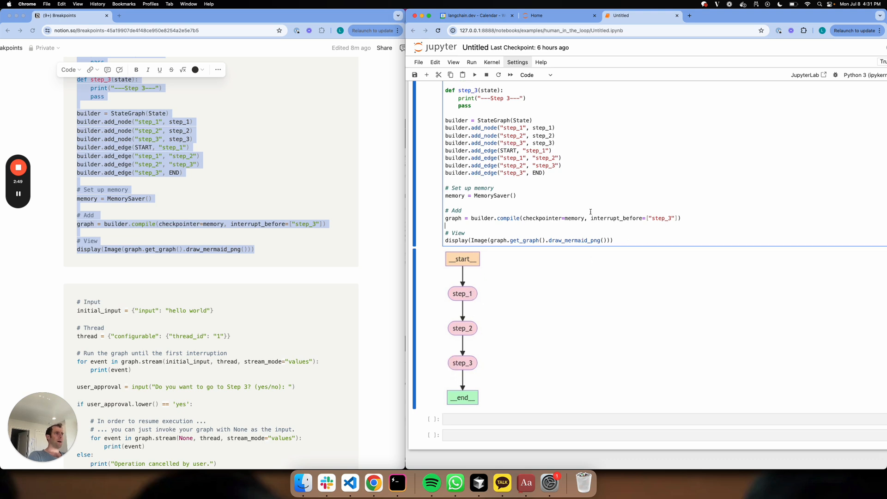
pyautogui.doubleClick(574, 214)
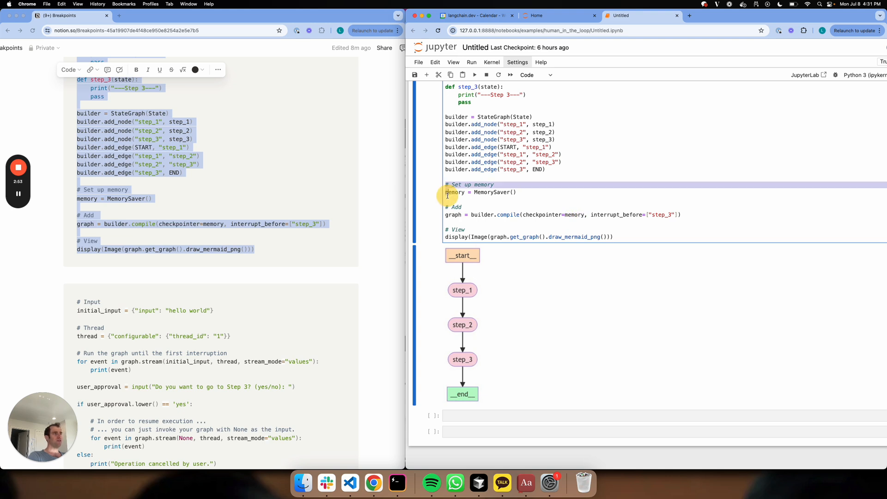
pyautogui.moveTo(547, 251)
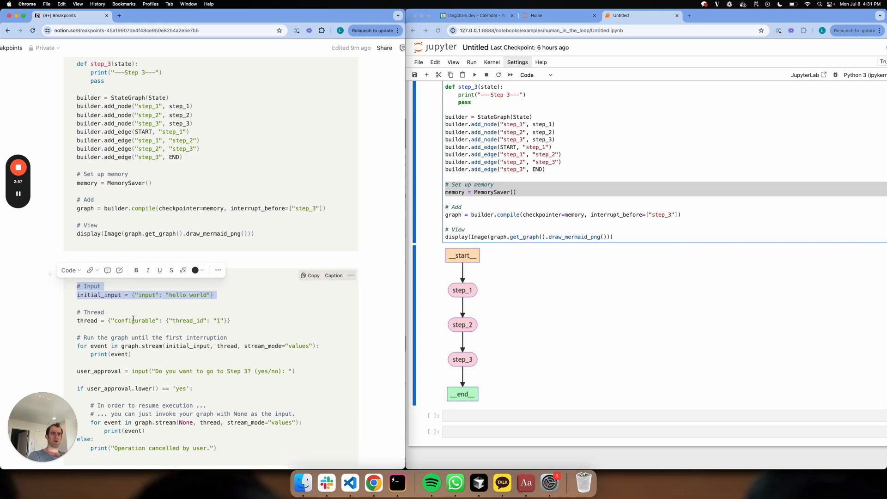
# Run the streaming cell with a thread config so the graph pauses after Step 2 for approval
pyautogui.scroll(-3)
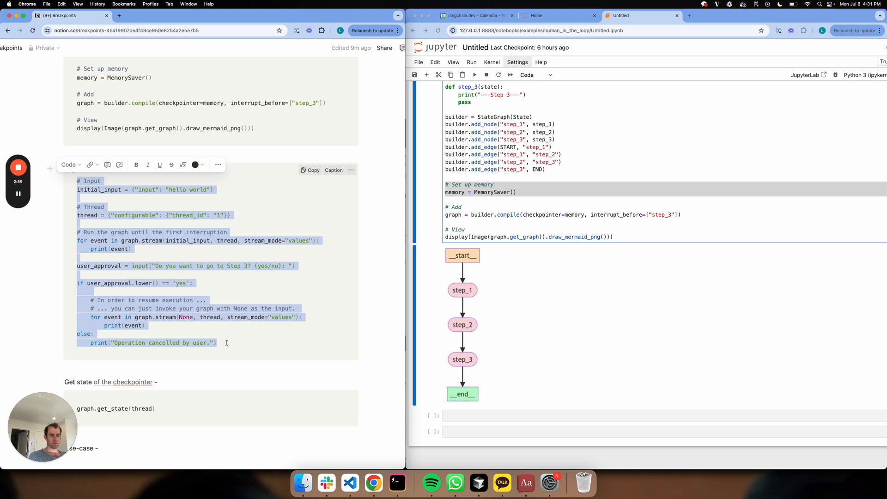
pyautogui.scroll(-3)
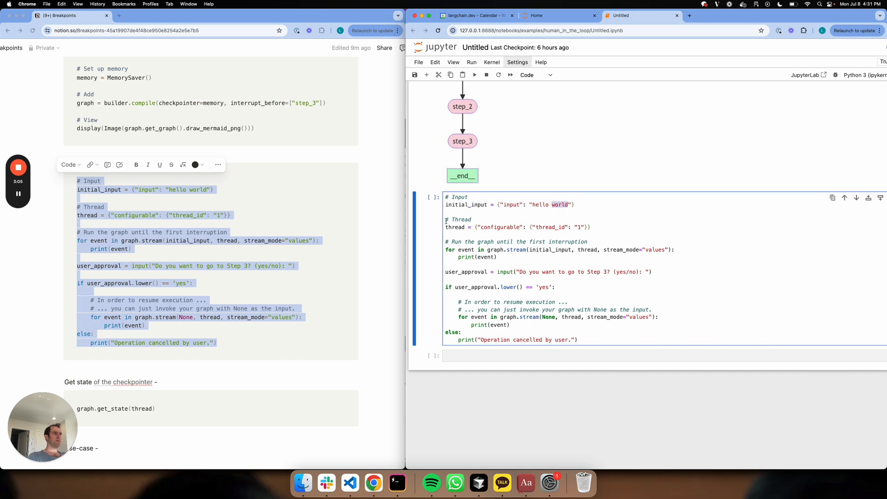
pyautogui.click(596, 227)
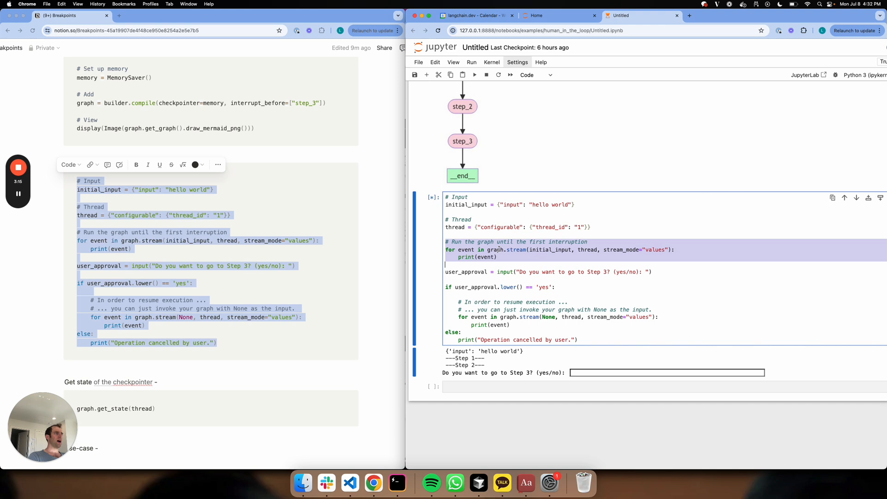
pyautogui.doubleClick(588, 249)
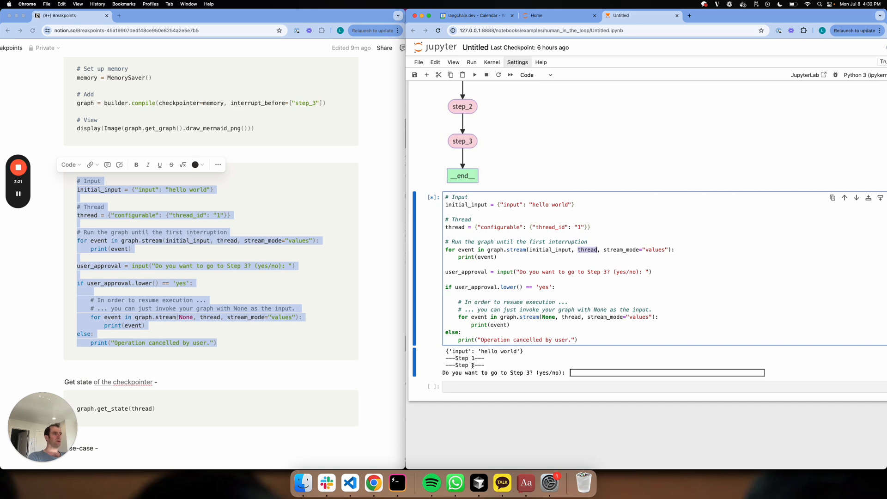
pyautogui.scroll(3)
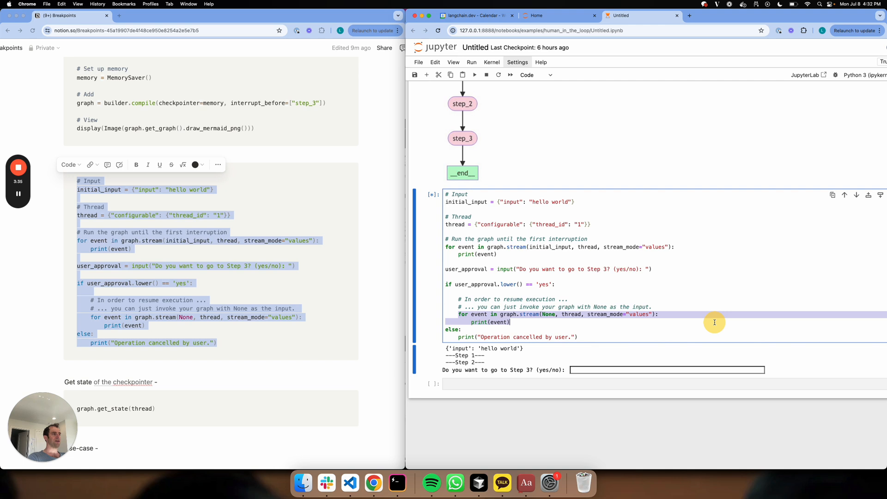
pyautogui.moveTo(573, 315)
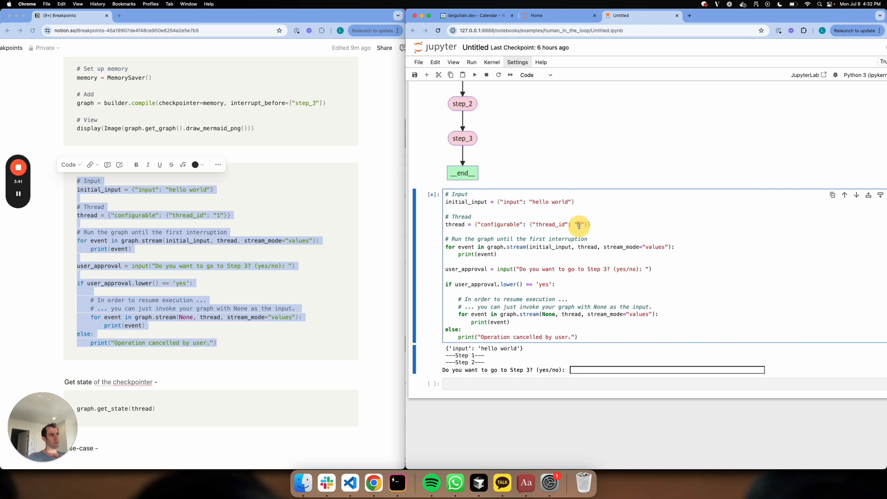
pyautogui.moveTo(574, 315)
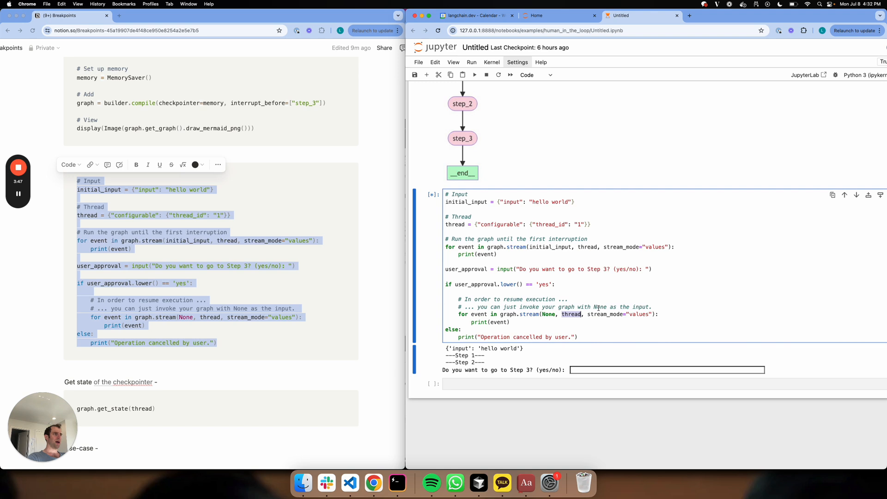
# Answer 'yes' at the approval prompt so the graph resumes and prints Step 3
pyautogui.click(666, 369)
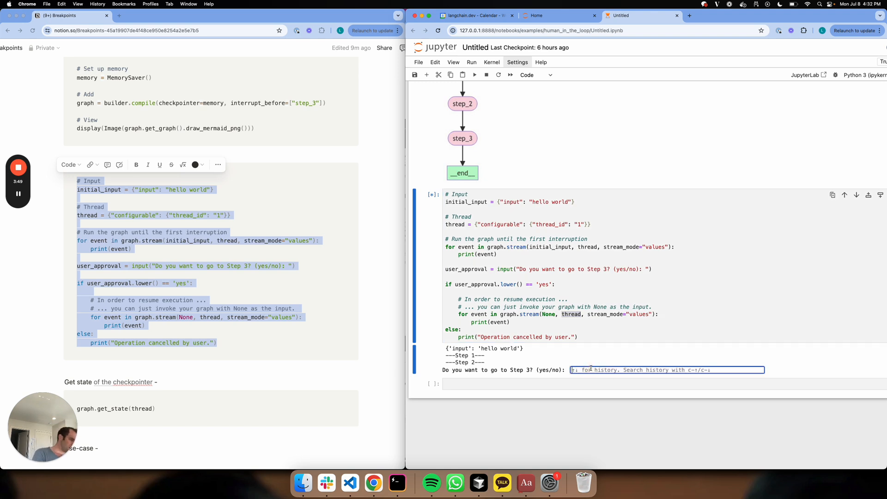
pyautogui.write('yes')
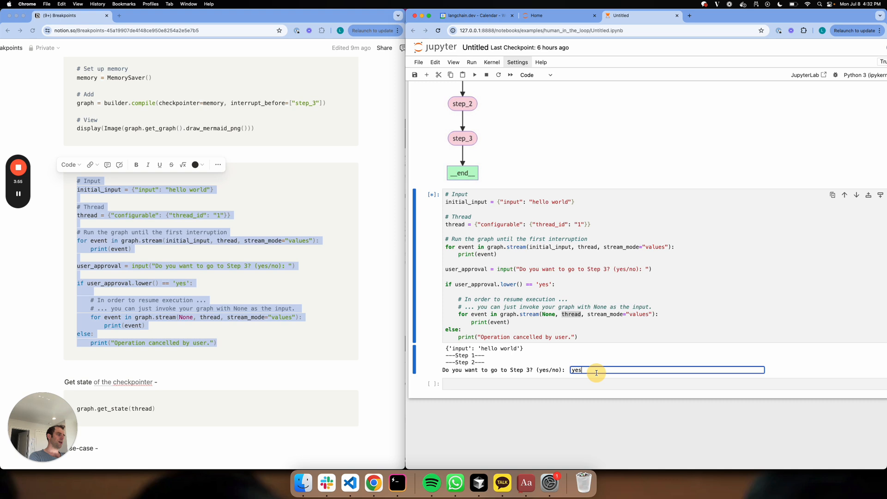
pyautogui.press('Return')
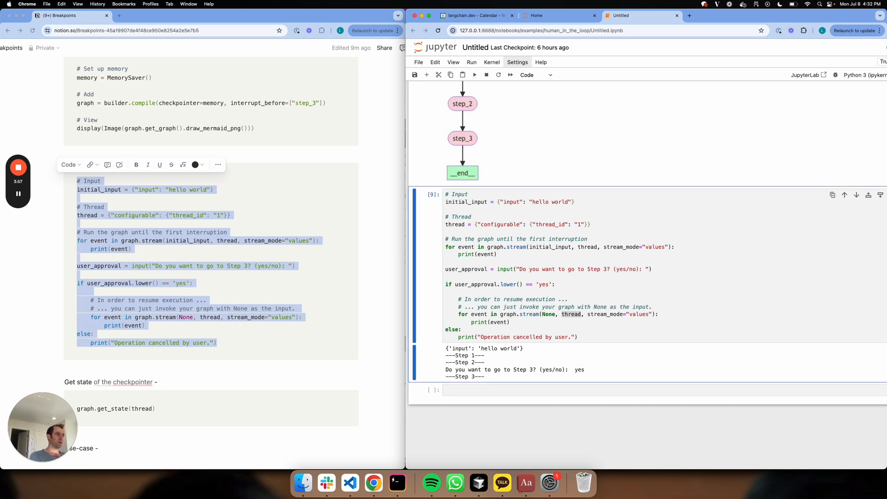
# Rerun the approval cell and answer 'no' to cancel Step 3
pyautogui.scroll(3)
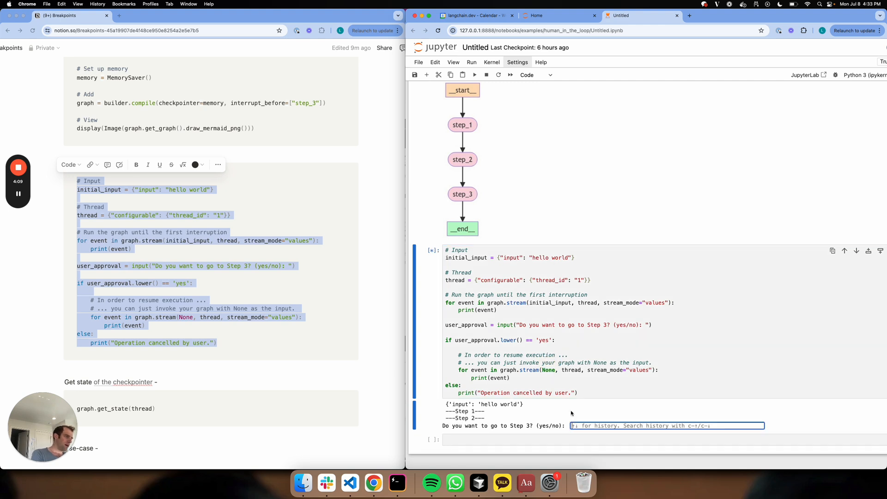
pyautogui.write('no')
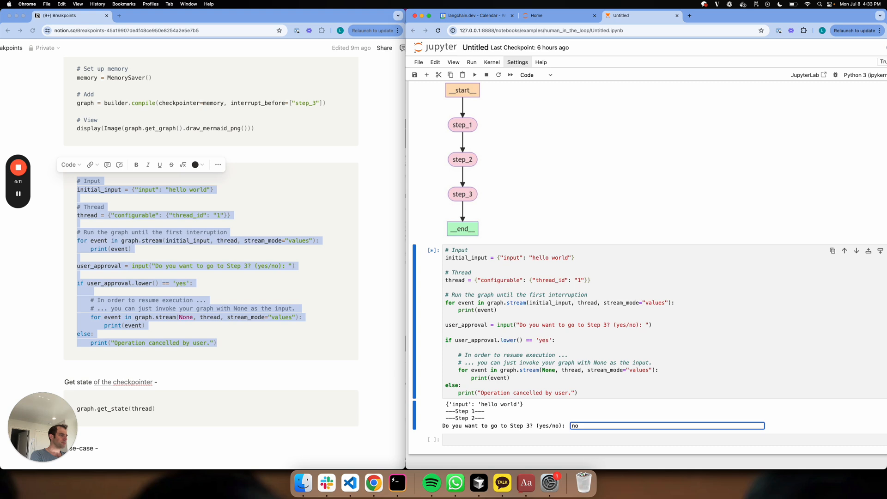
pyautogui.press('Return')
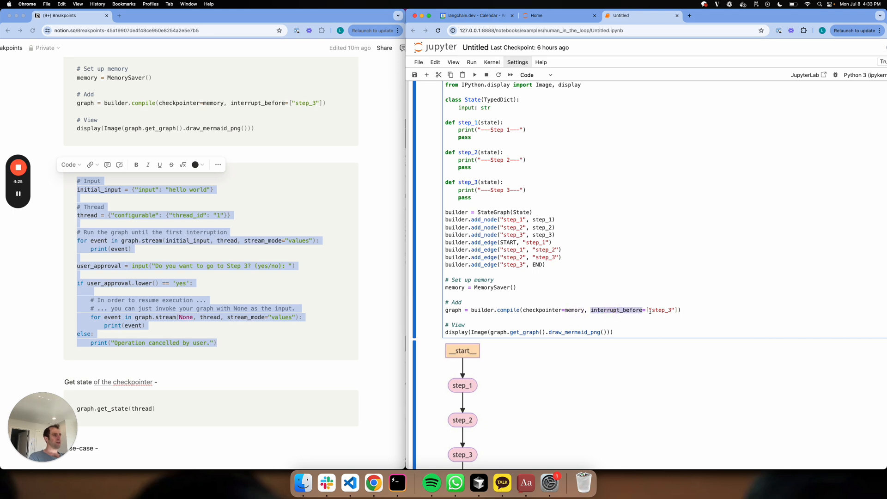
pyautogui.scroll(-3)
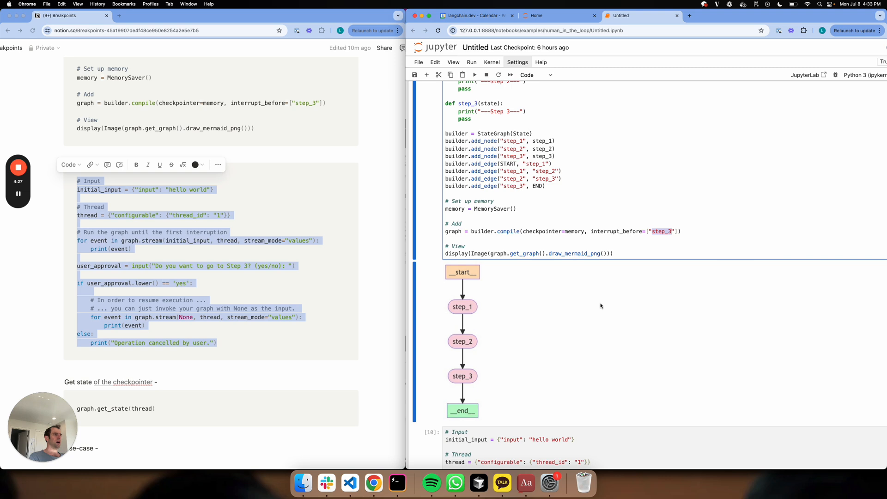
pyautogui.scroll(-3)
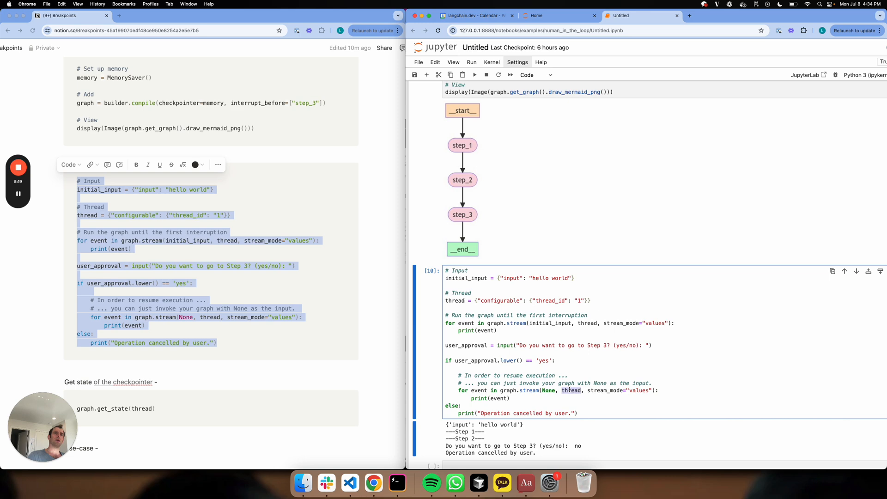
pyautogui.scroll(3)
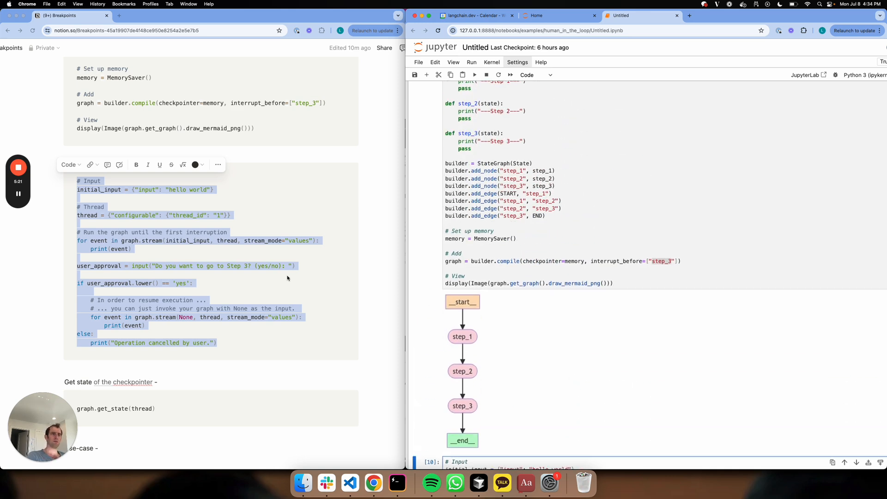